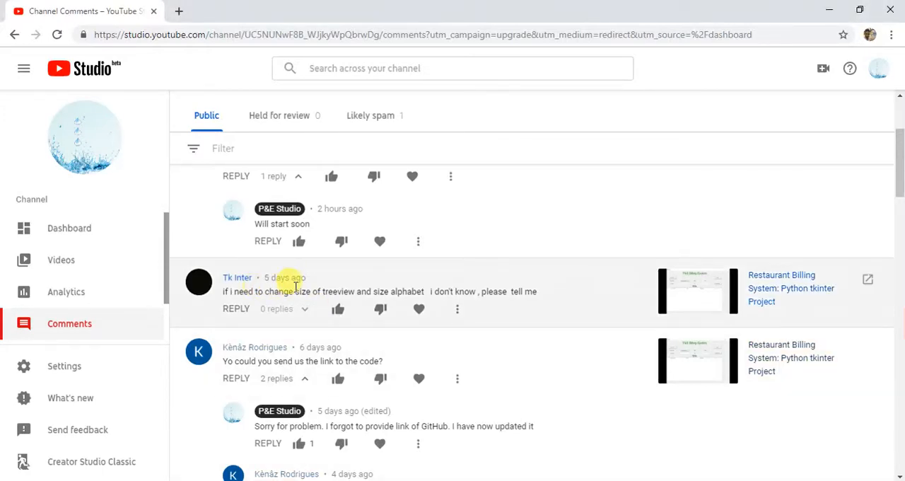
mouse_move(393, 294)
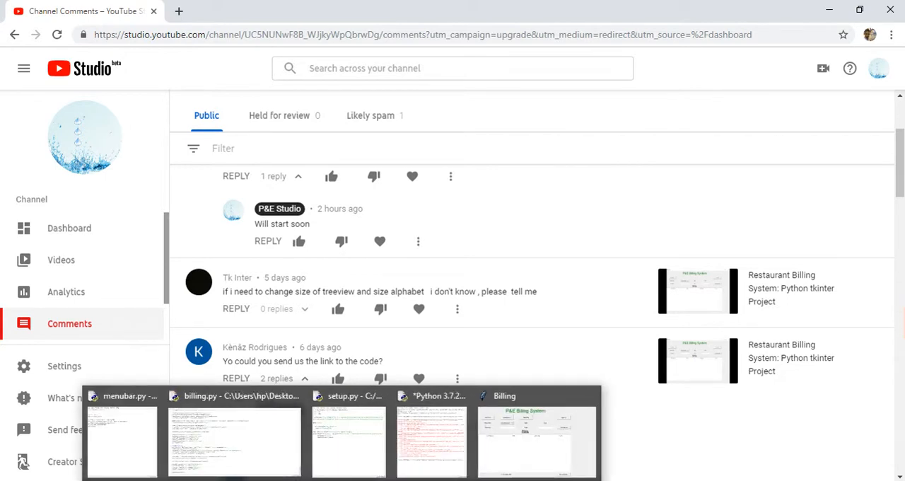
- Bring the running Billing app forward and show its Update Item screen
left_click(234, 438)
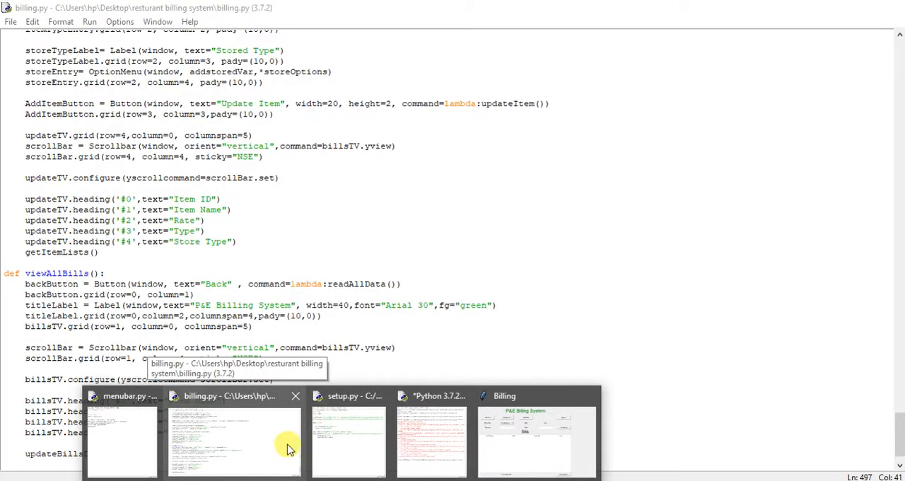
left_click(537, 438)
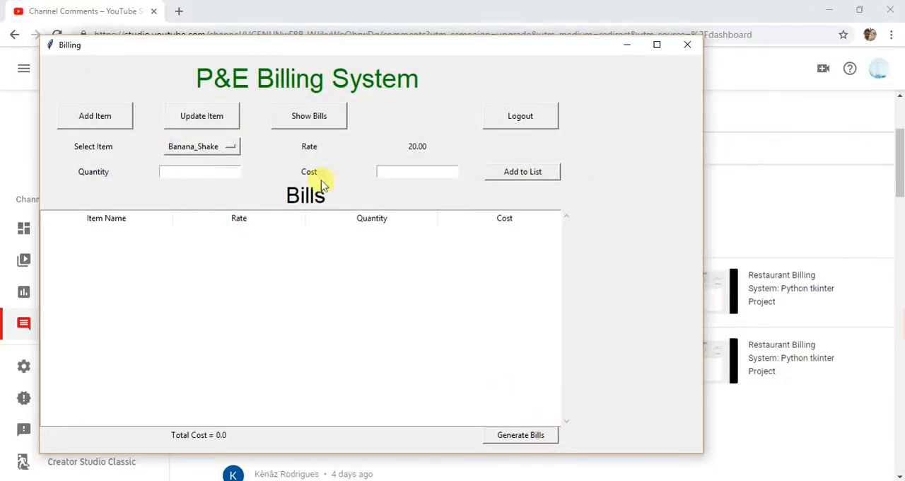
left_click(201, 116)
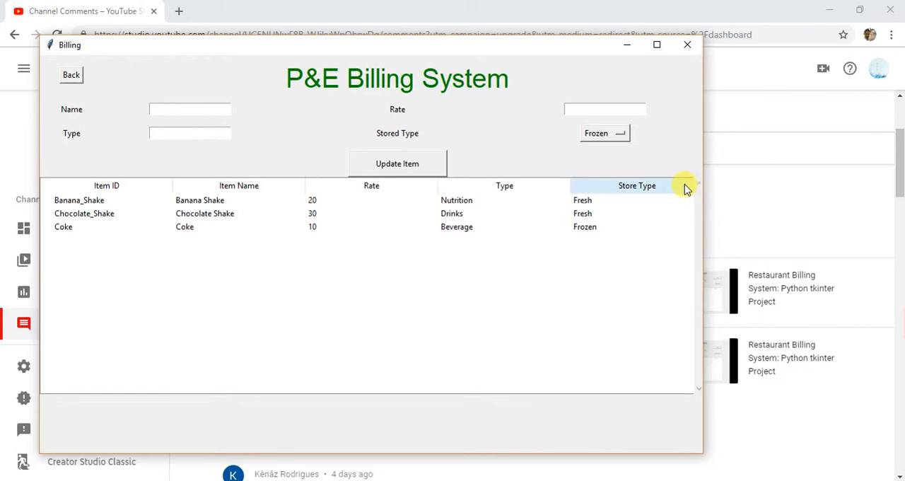
mouse_move(73, 76)
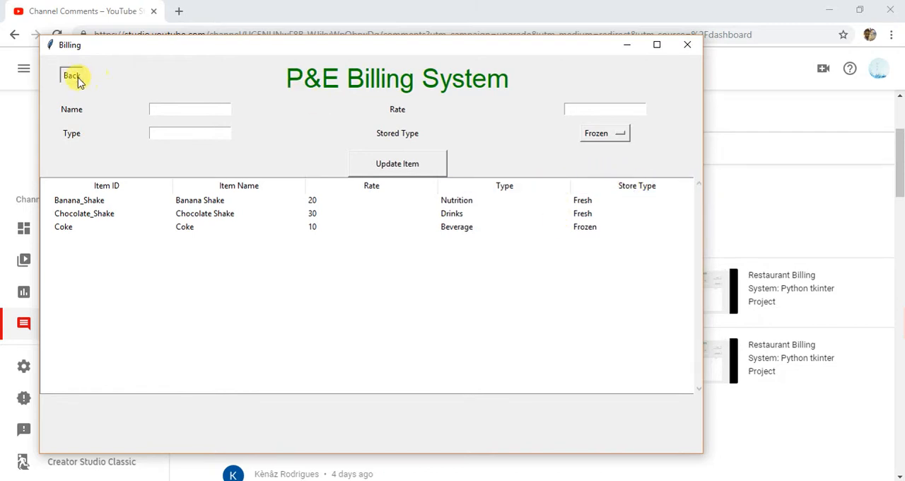
- Return to the main billing screen and reopen the Update Item item list
left_click(68, 76)
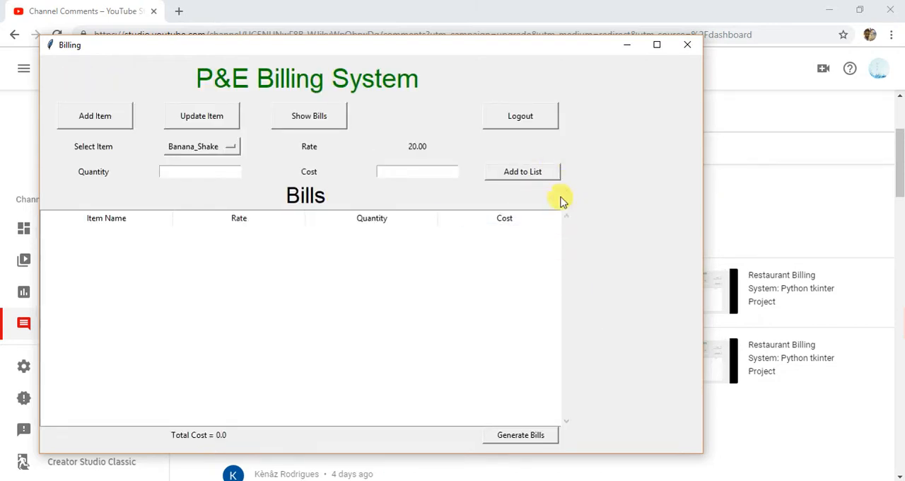
mouse_move(645, 233)
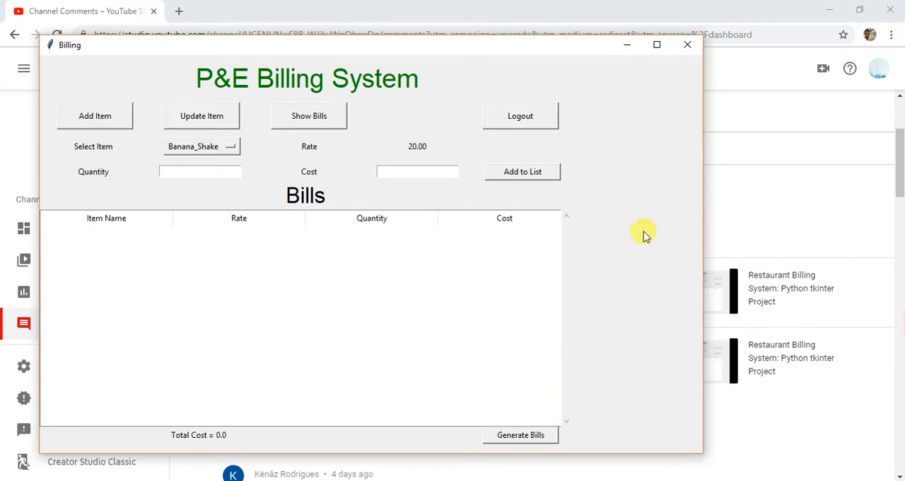
mouse_move(571, 187)
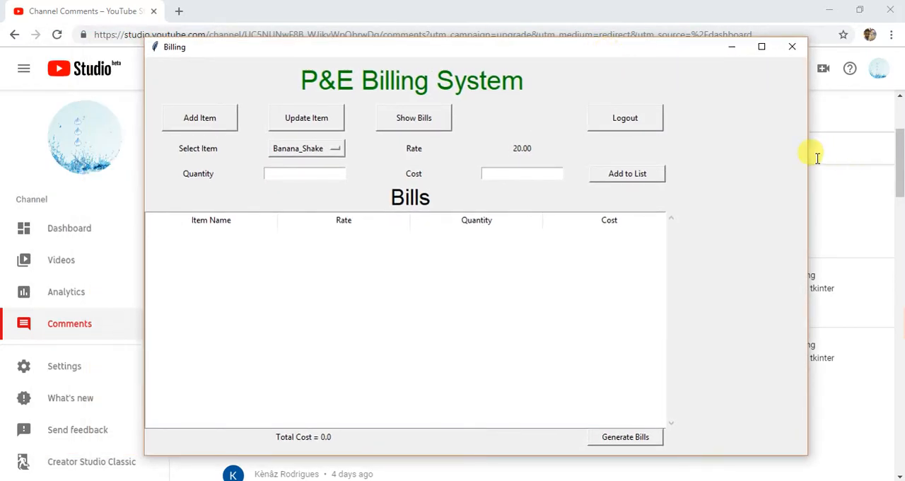
mouse_move(512, 148)
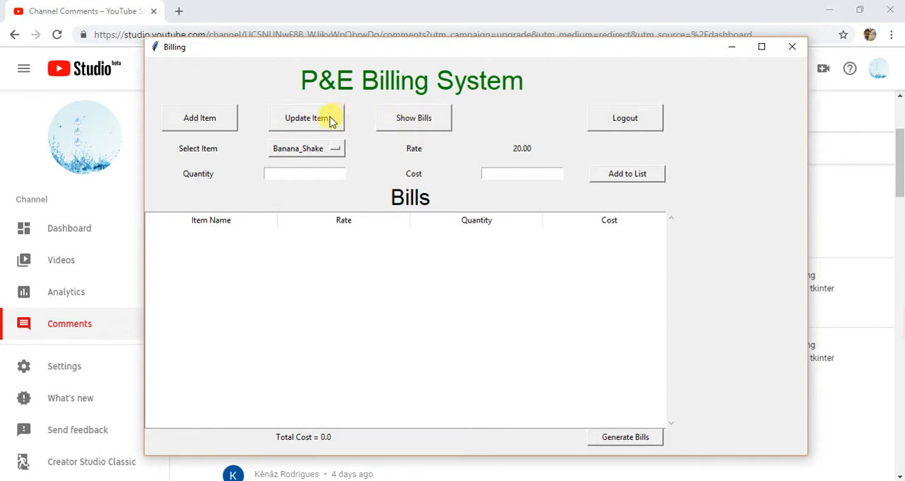
left_click(302, 118)
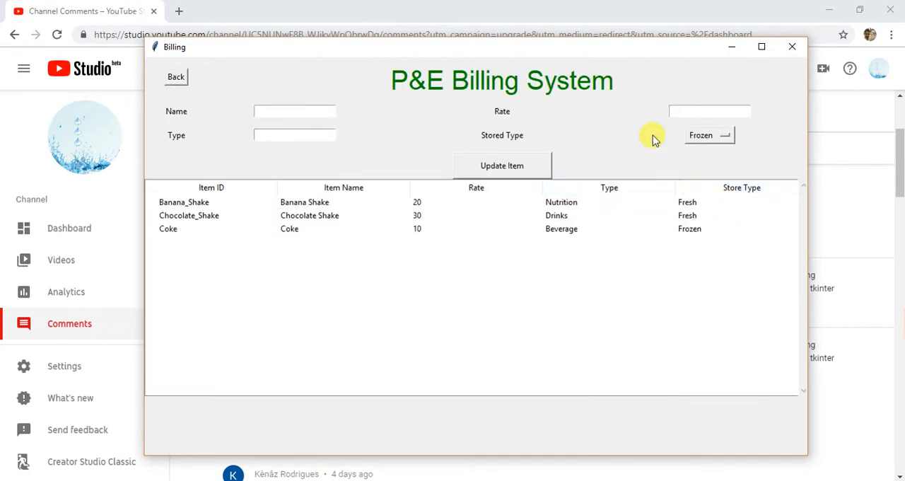
mouse_move(667, 282)
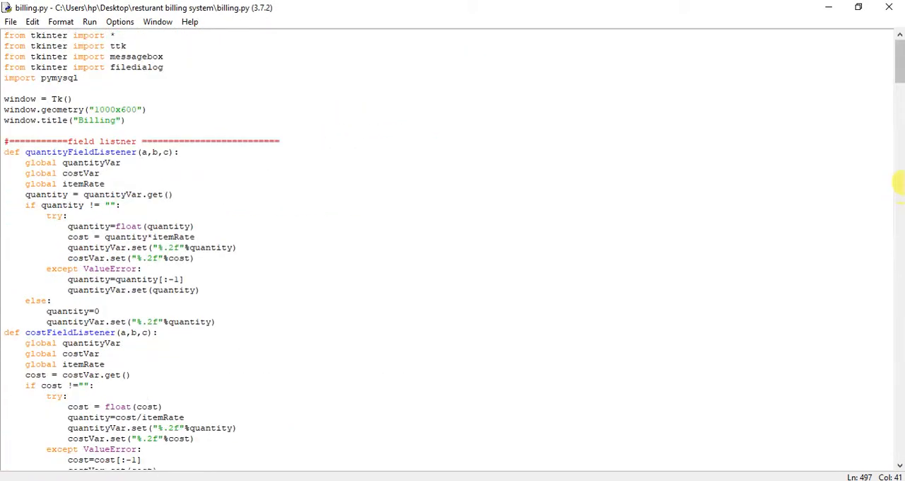
- Locate the billsTV Treeview line in billing.py and highlight its height setting
scroll("down", 3)
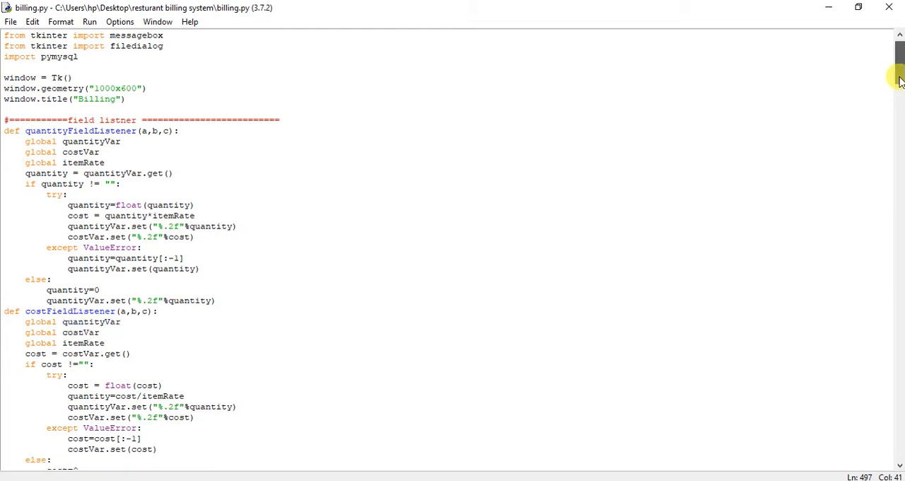
scroll("down", 3)
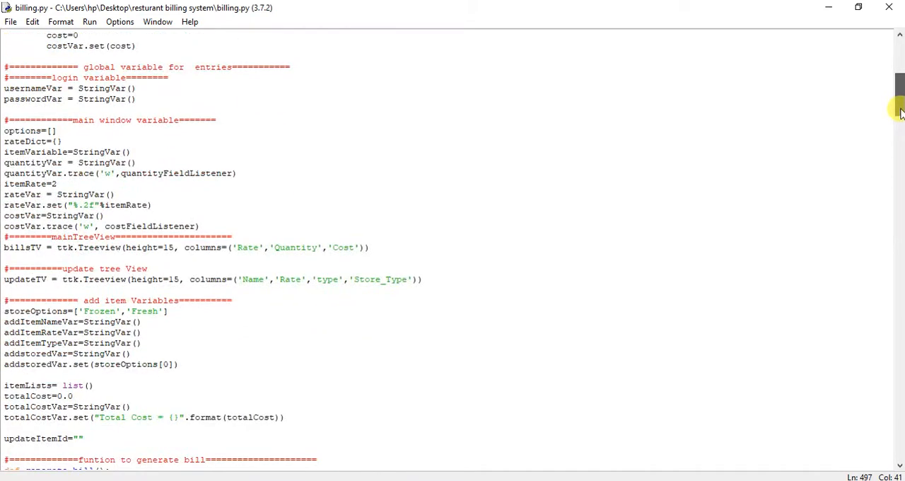
double_click(141, 246)
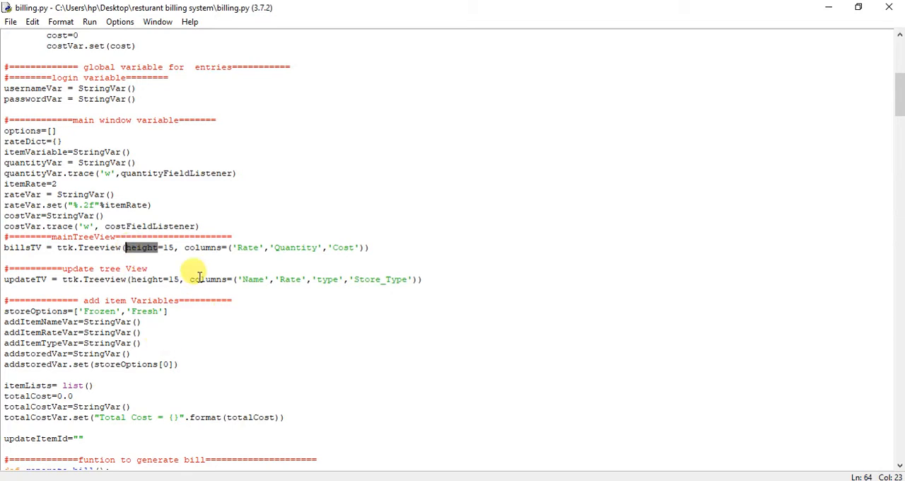
mouse_move(812, 167)
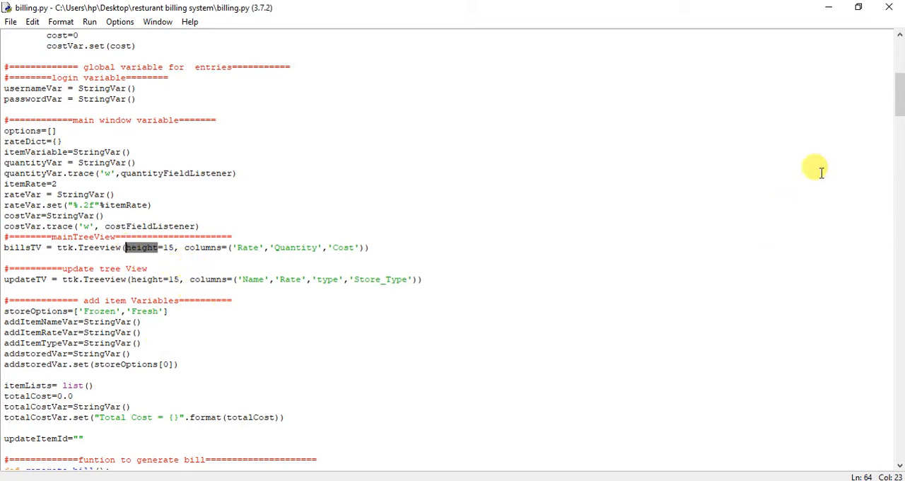
- Move down to the updateTV.heading lines that set the Update Item table's columns
scroll("down", 3)
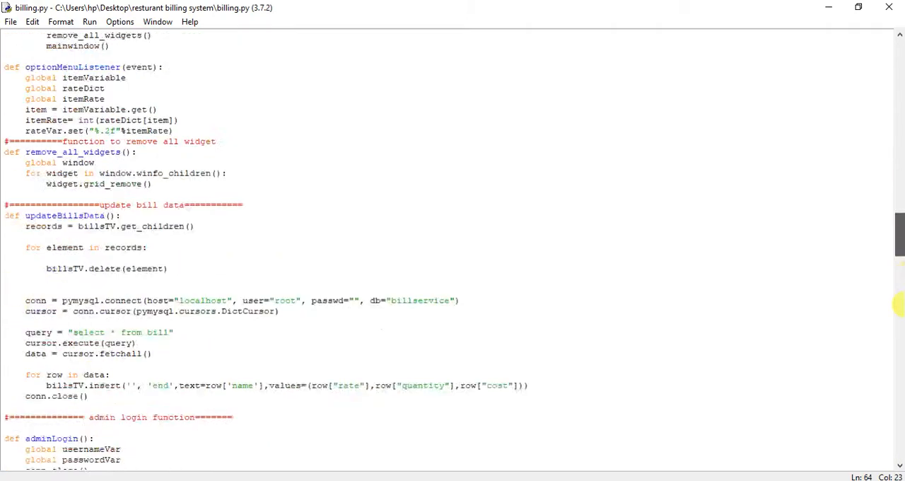
scroll("down", 3)
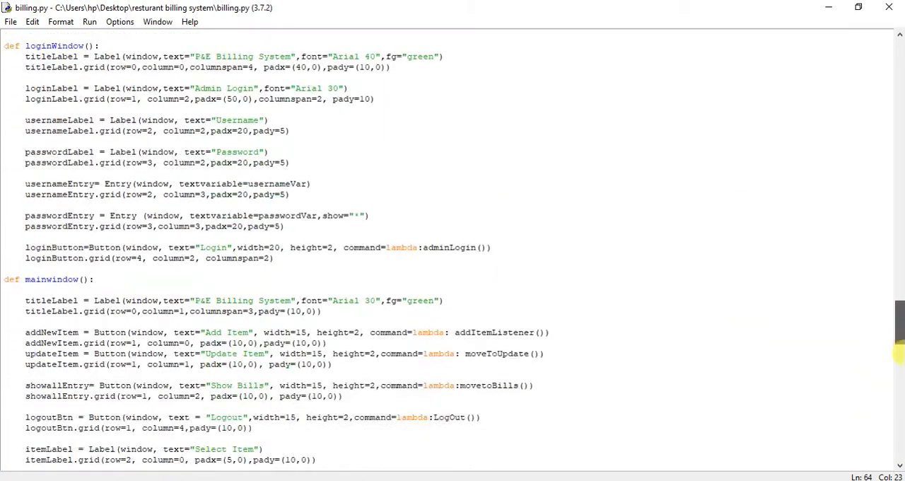
scroll("down", 3)
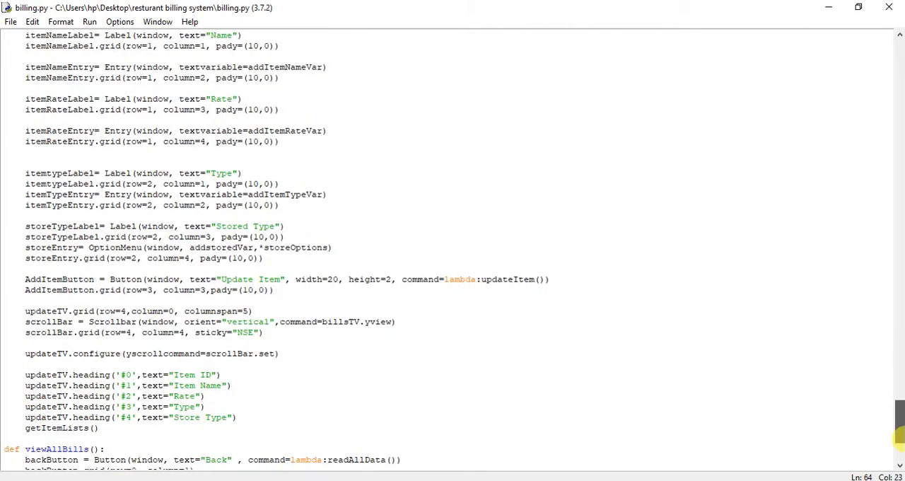
scroll("down", 3)
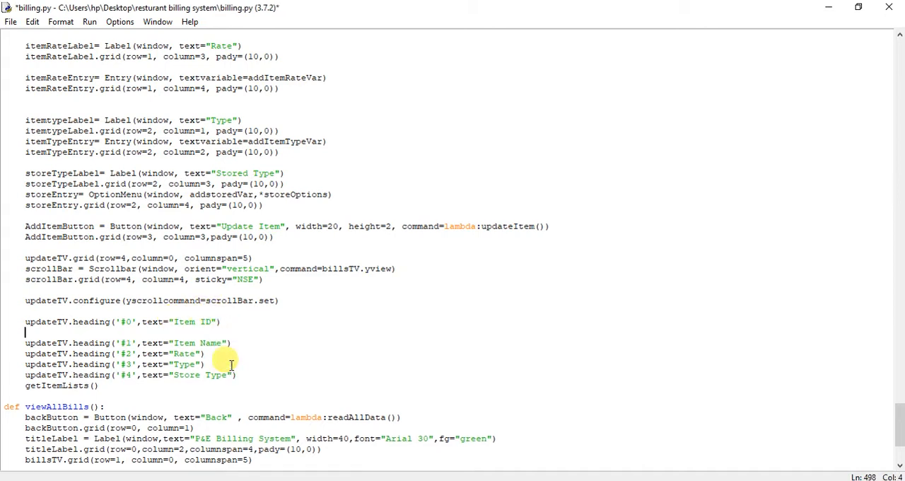
- Start an updateTV.column('#0' line below the Item ID heading
type("u")
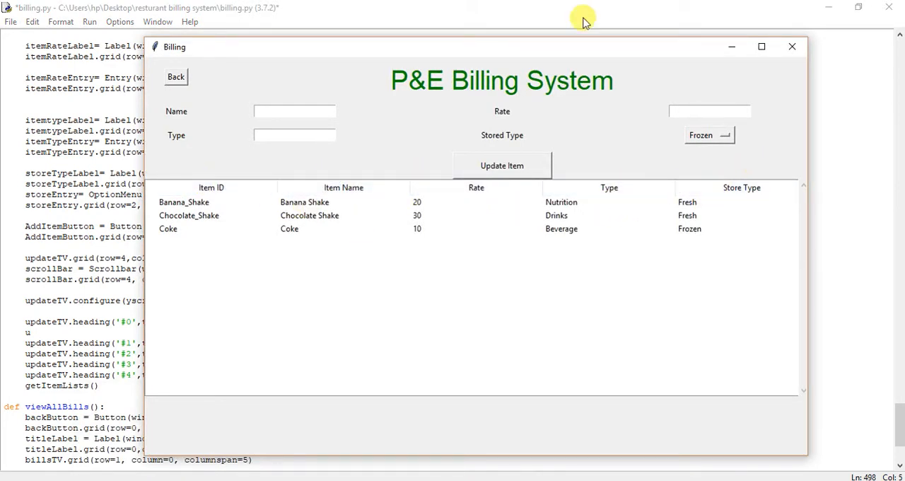
left_click(792, 45)
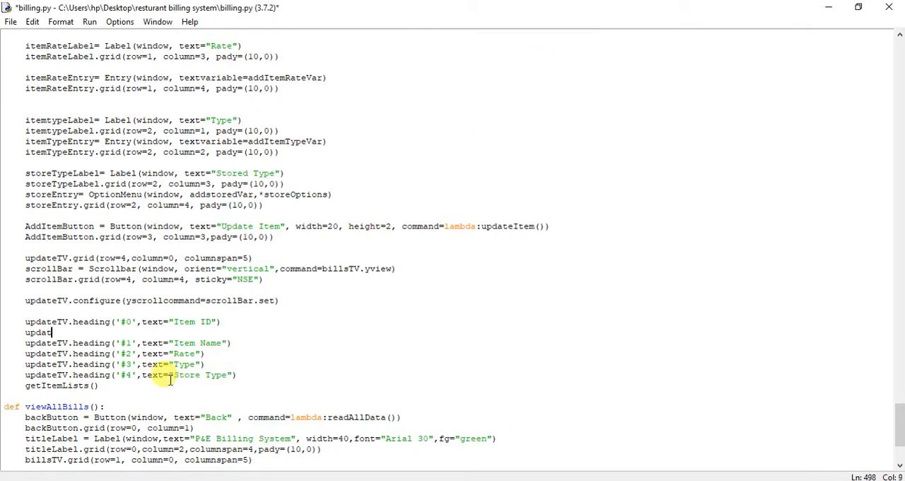
type("T")
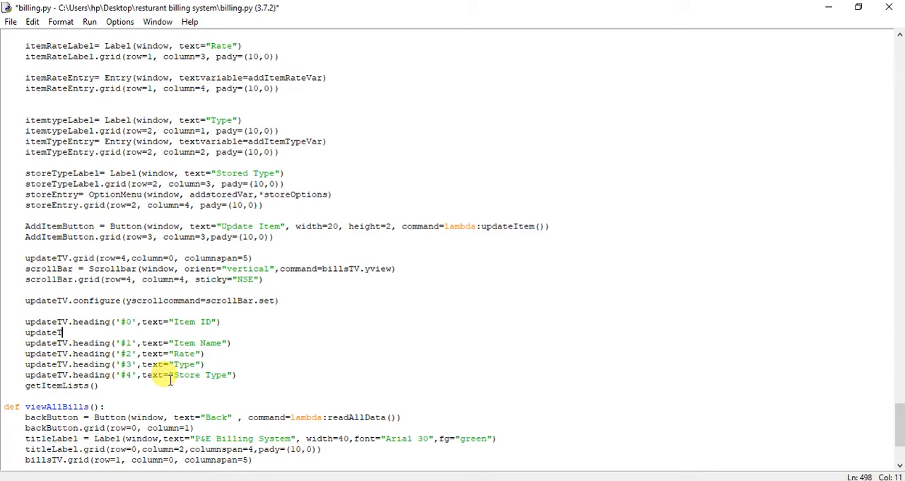
type(".")
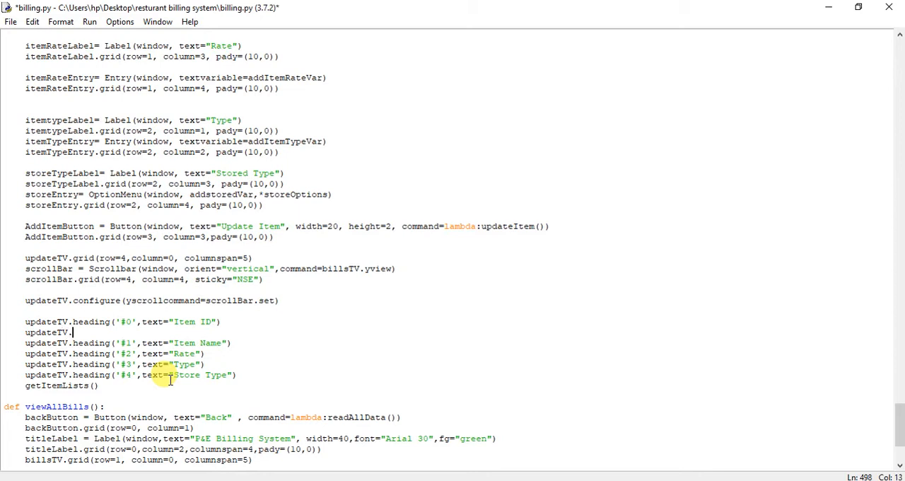
type(".")
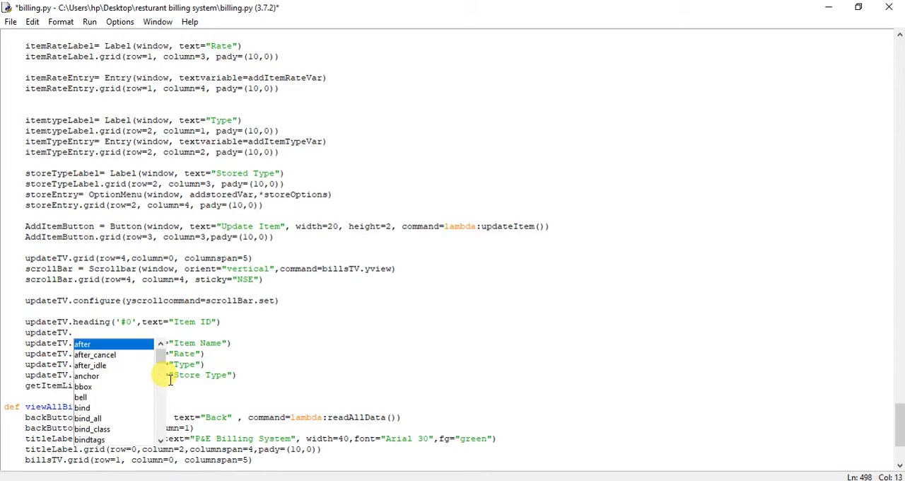
type("co")
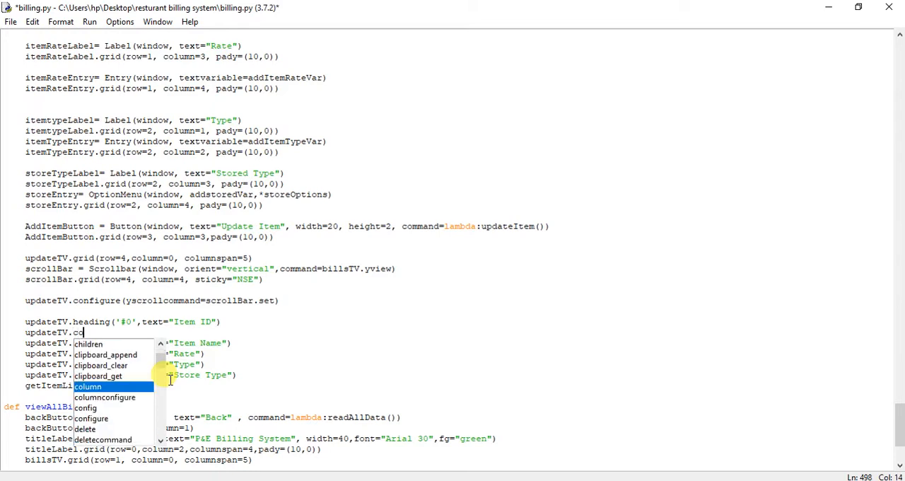
type("column")
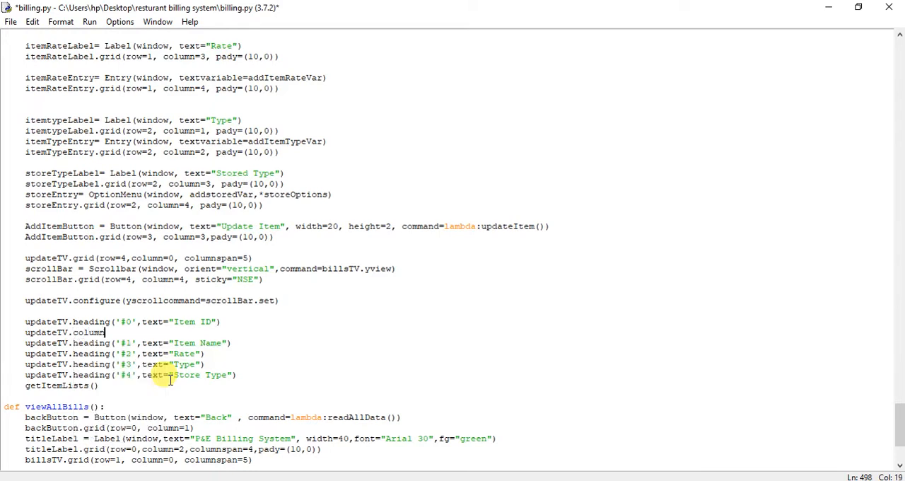
type("(")
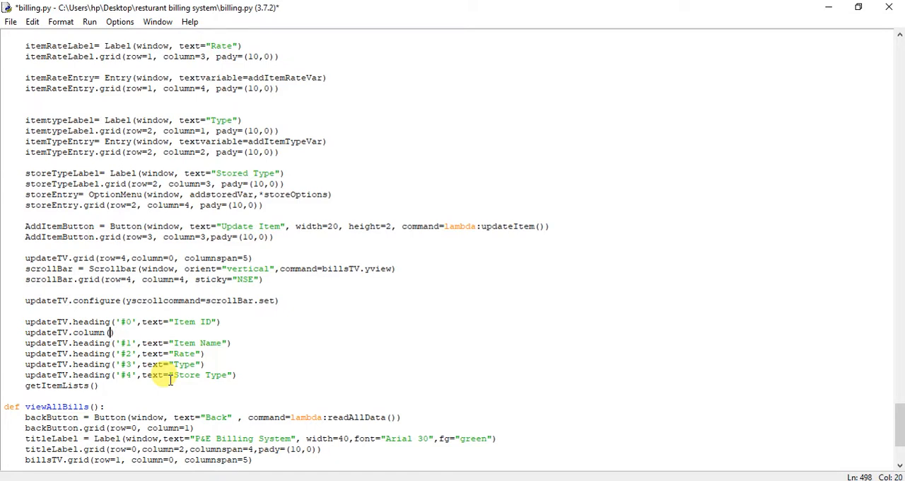
type("''")
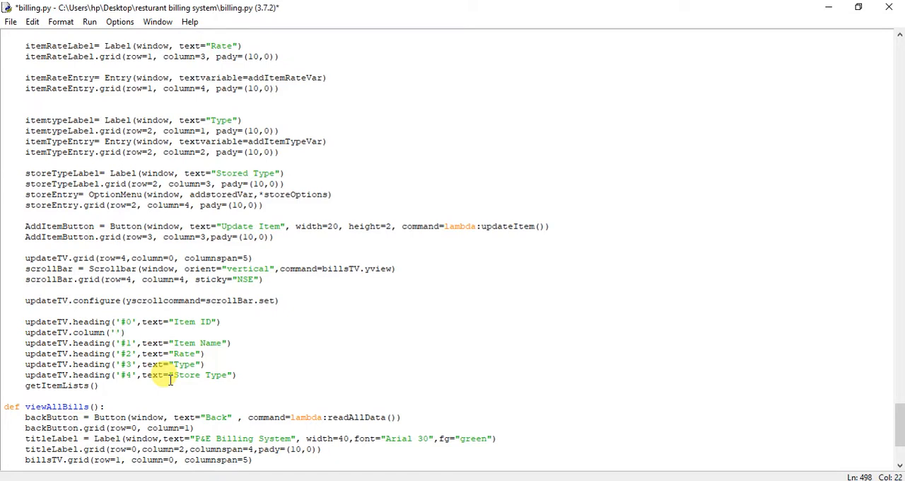
type("#")
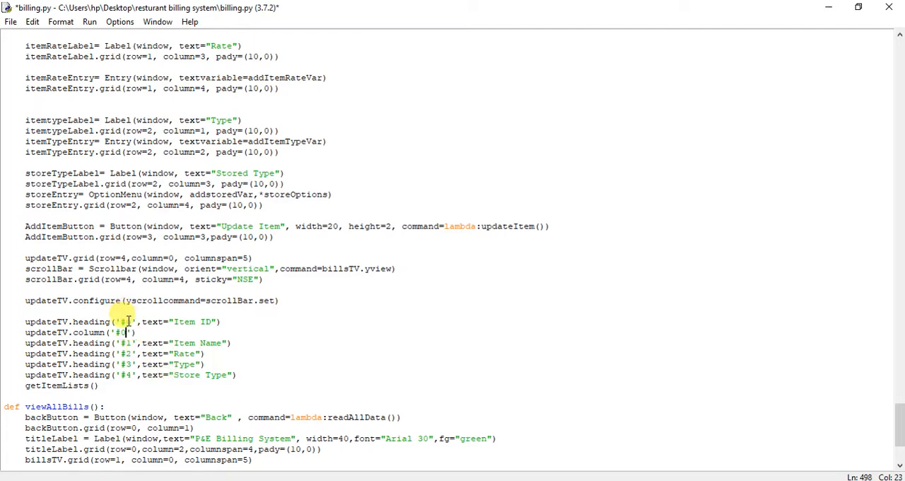
- Continue the line with minwidth=0 and a width argument for column '#0'
type(",")
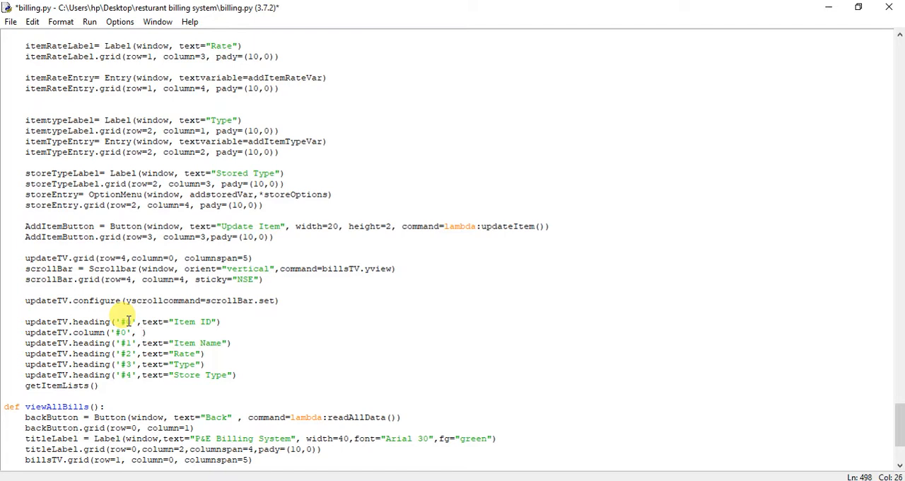
type("min")
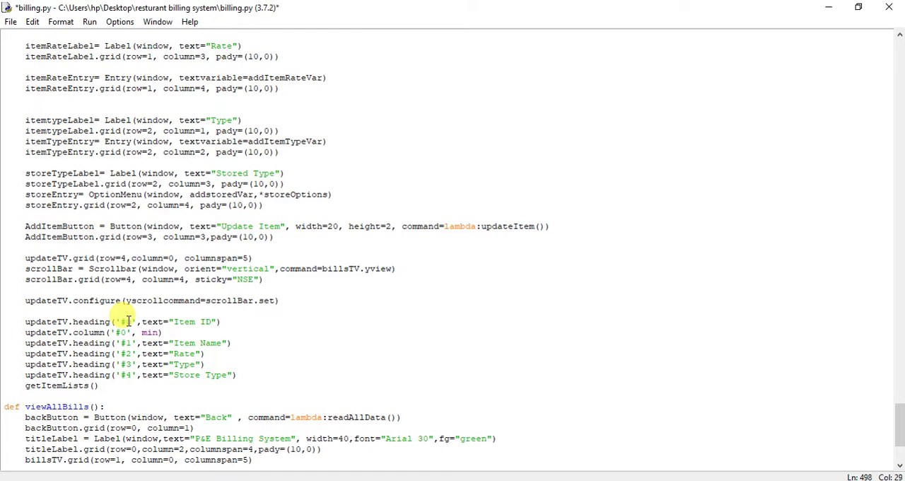
type("width")
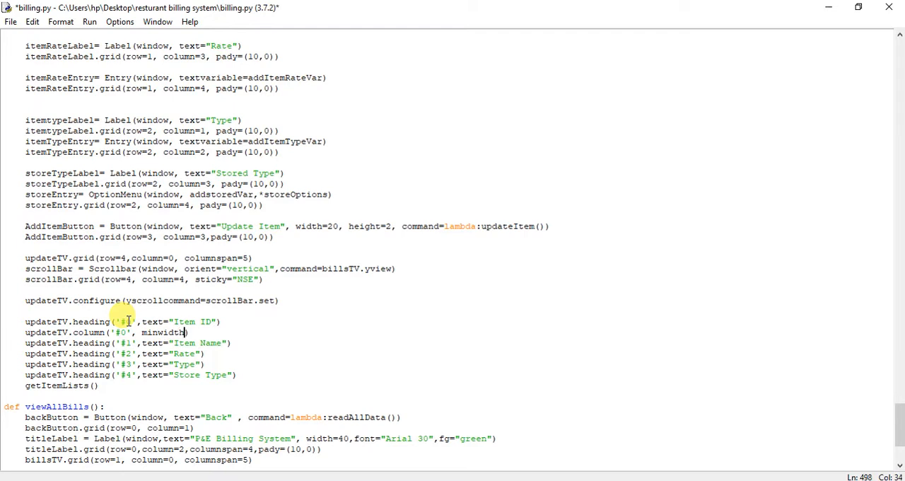
type("4")
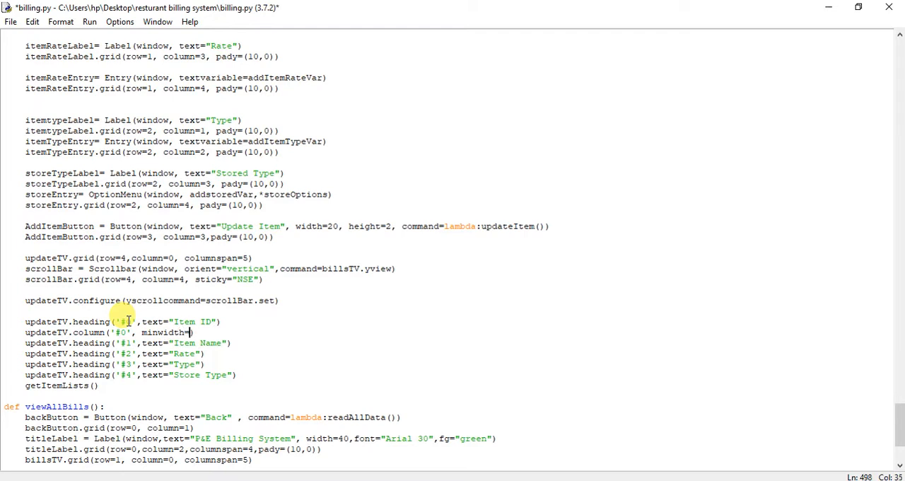
type(",")
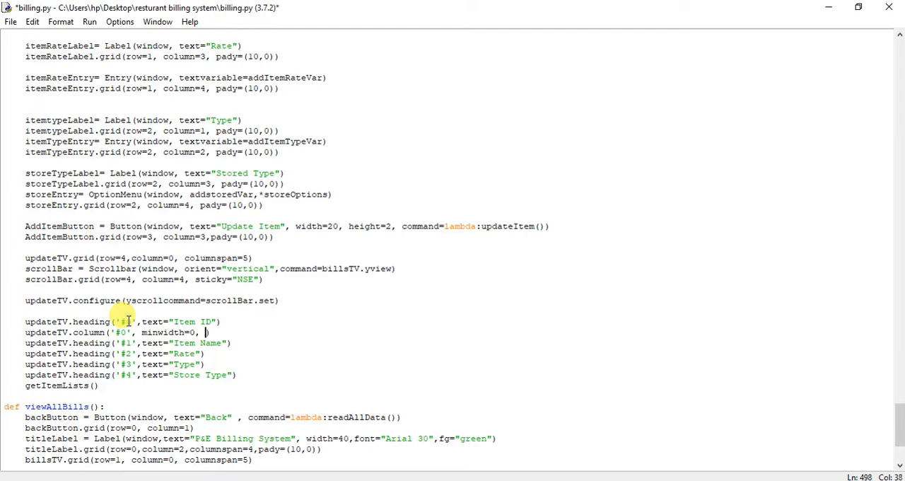
type("width=100")
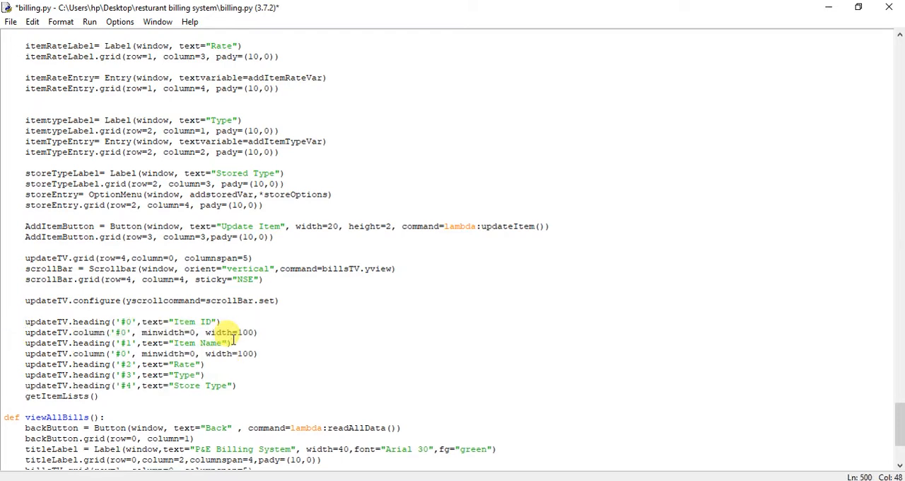
- Add updateTV.column lines with minwidth=0, width=100 for columns #0–#4 and run the script
type("updateTV.column('#0', minwidth=0, width=100)")
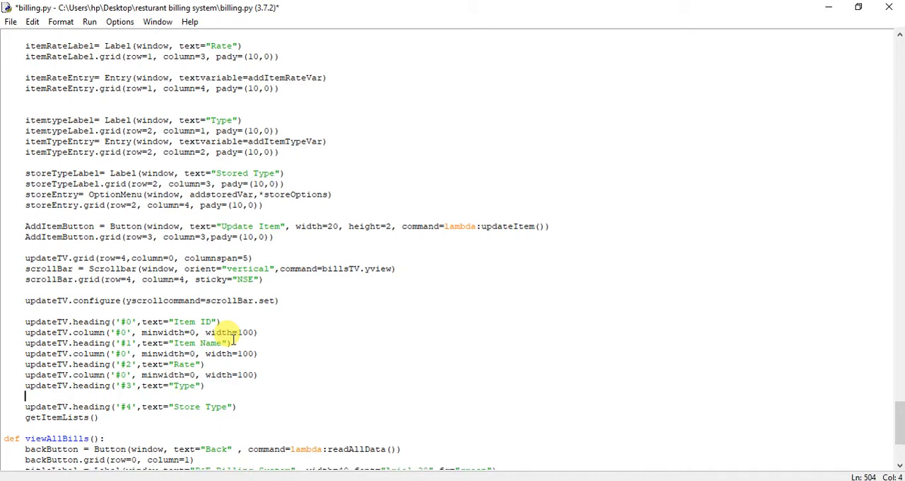
type("updateTV.column('#0', minwidth=0, width=100)")
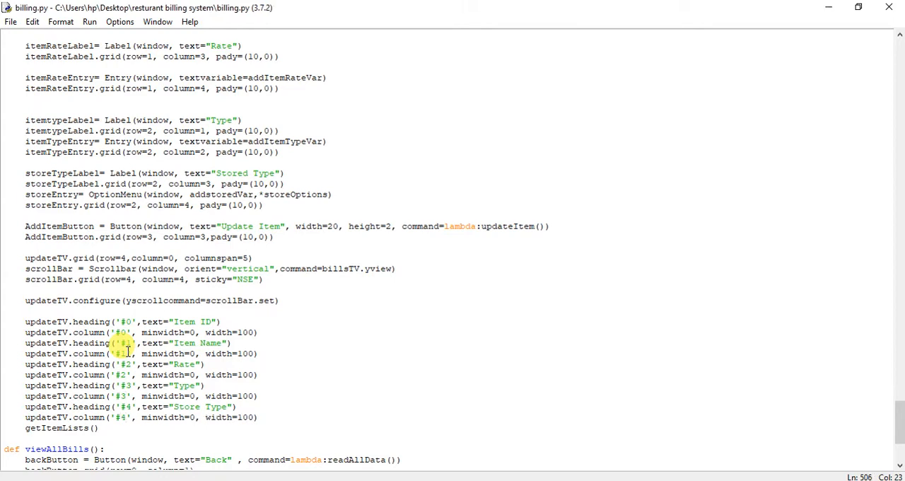
key("F5")
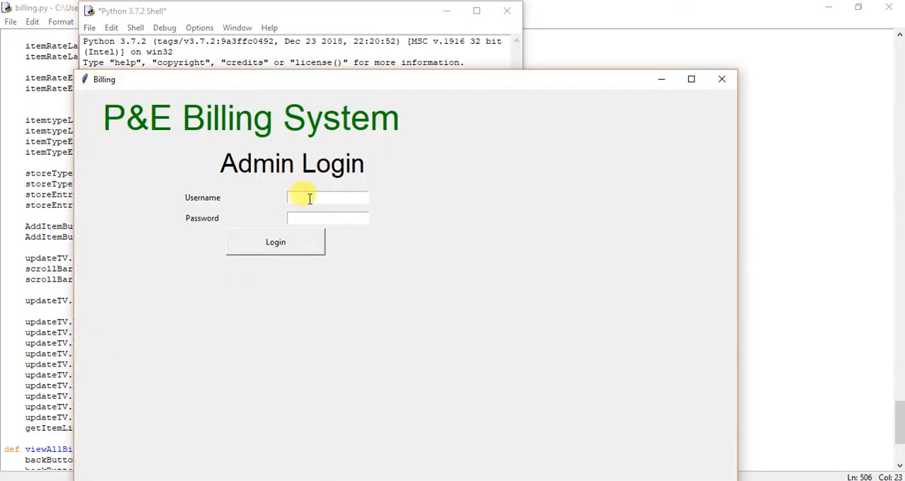
- Log in as admin, hitting a traceback in the shell before rerunning the script
type("admin")
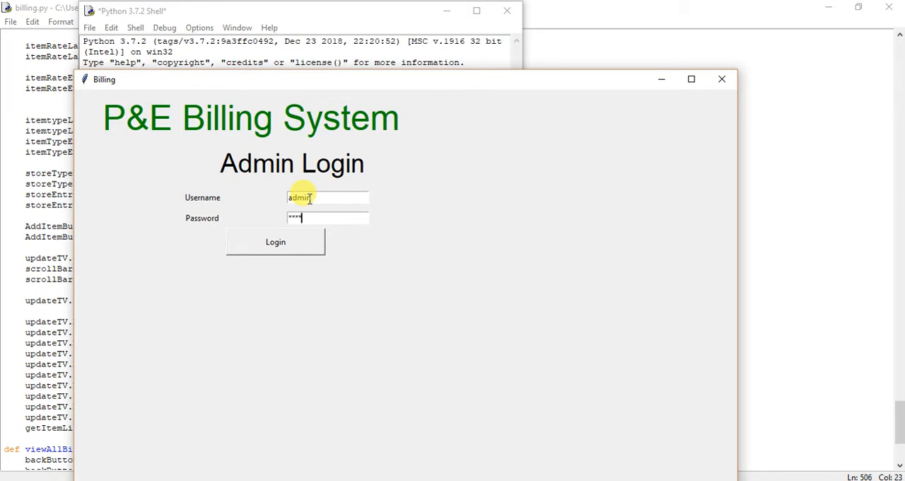
left_click(275, 240)
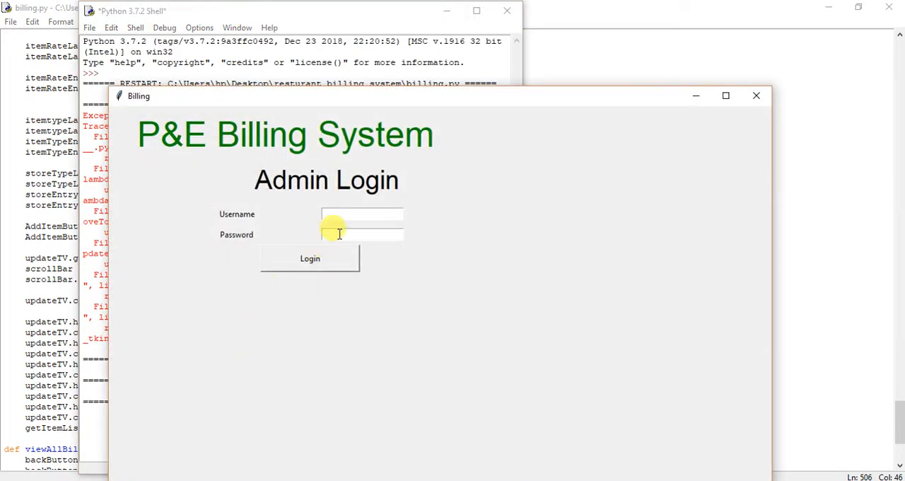
- Log in as admin and reach the Update Item table listing Banana_Shake, Chocolate_Shake and Coke
type("admin")
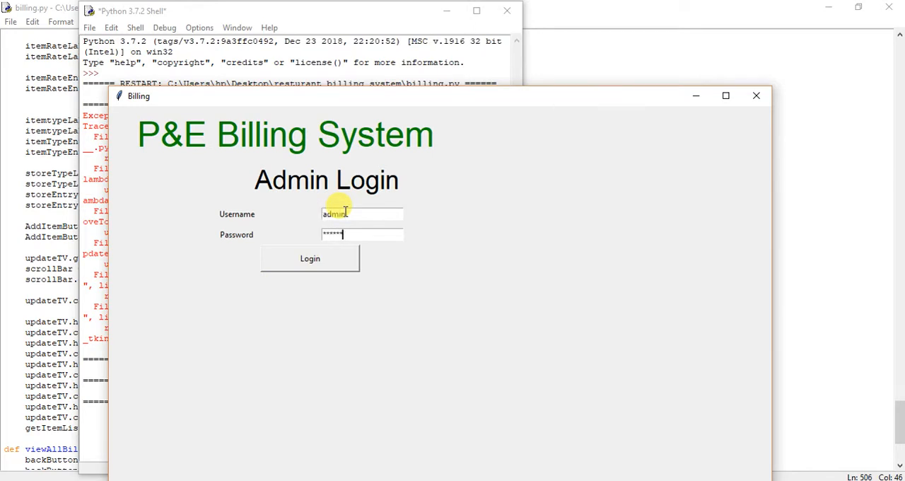
left_click(309, 257)
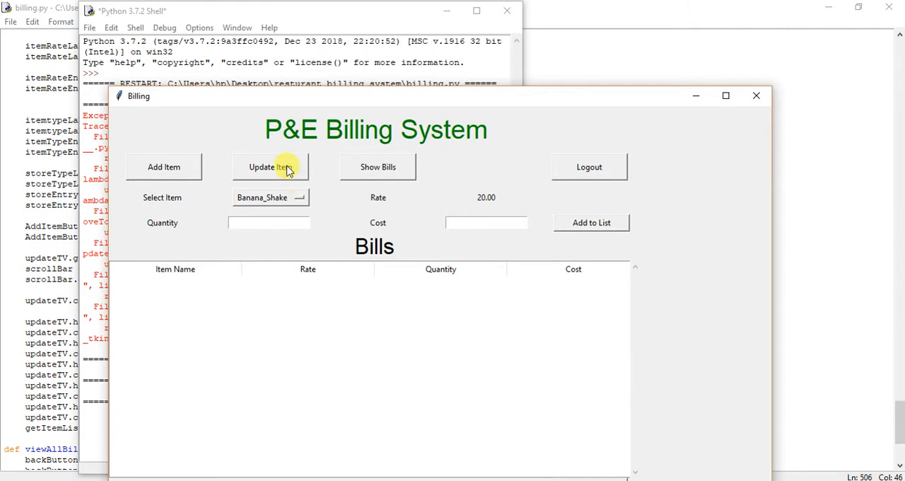
left_click(271, 166)
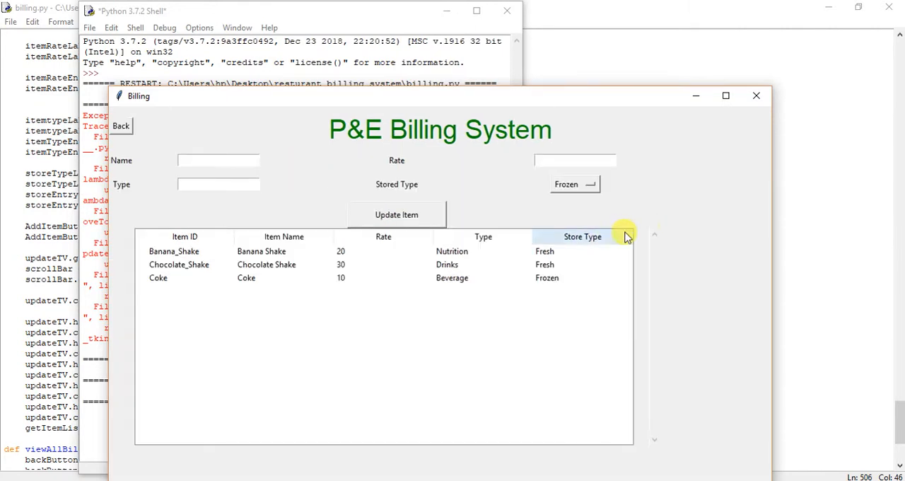
mouse_move(625, 243)
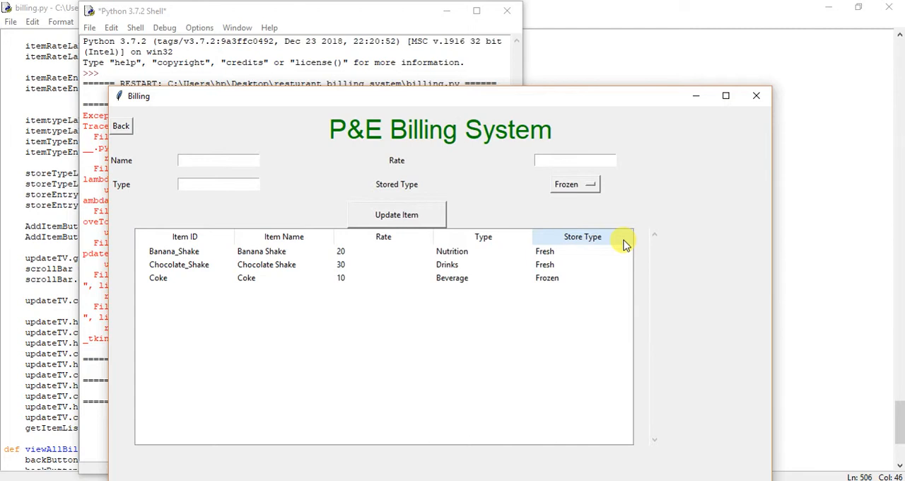
mouse_move(636, 235)
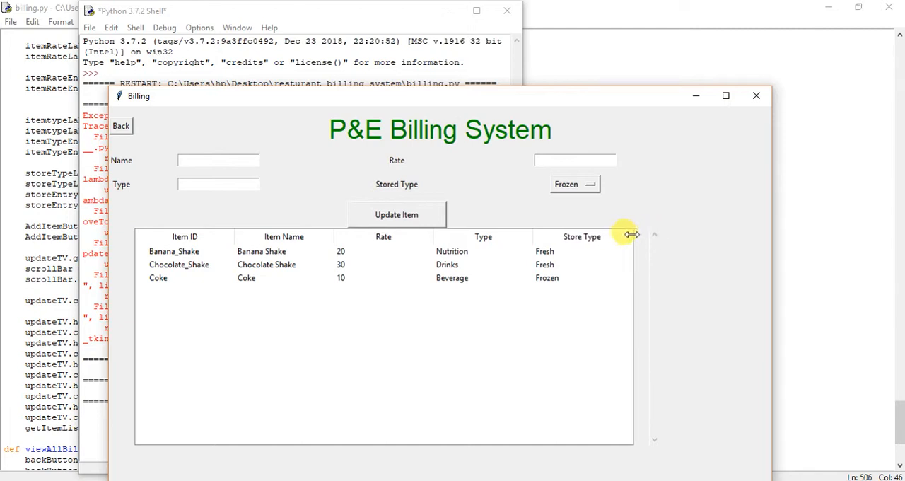
mouse_move(636, 304)
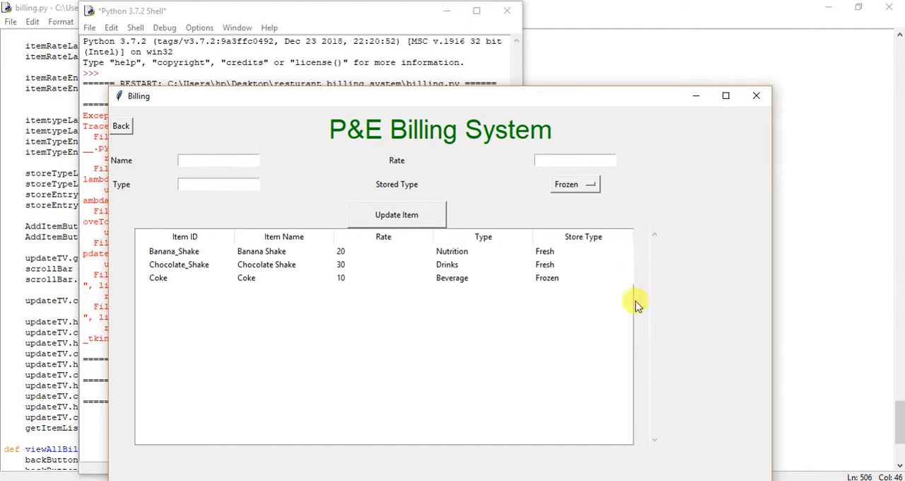
mouse_move(624, 314)
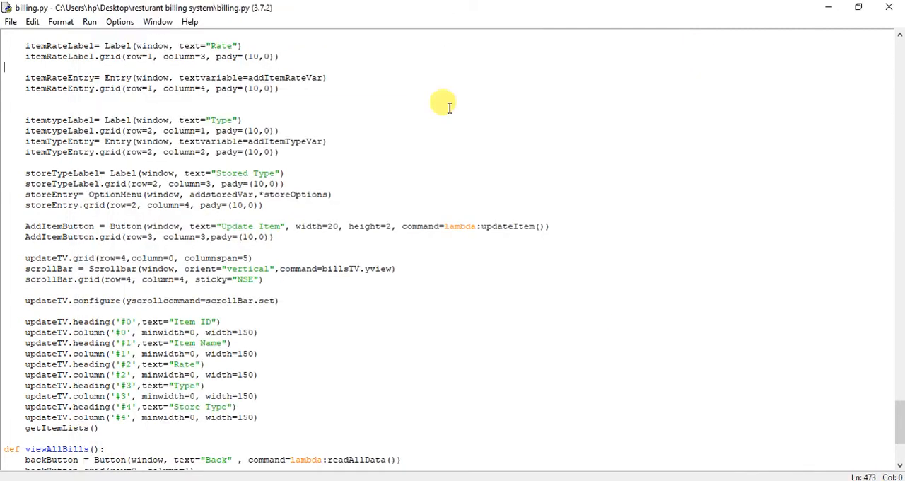
- Change every updateTV.column width from 100 to 150 in billing.py
scroll("down", 3)
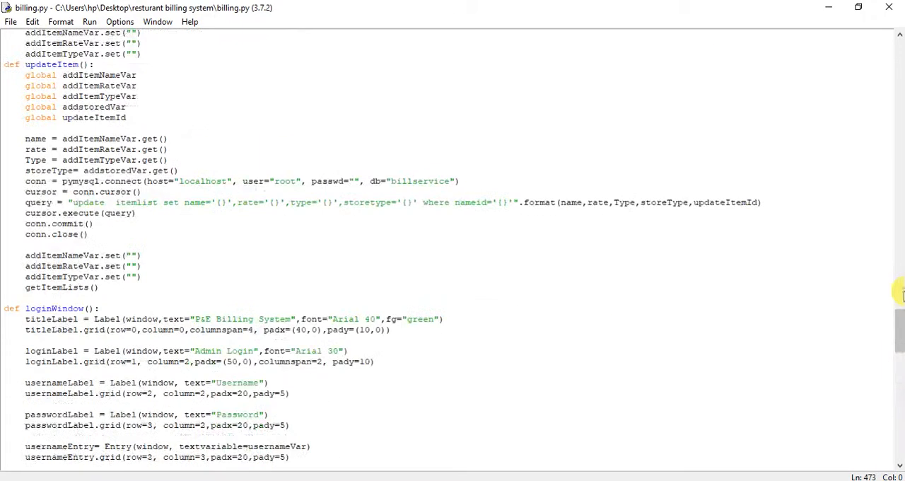
scroll("down", 3)
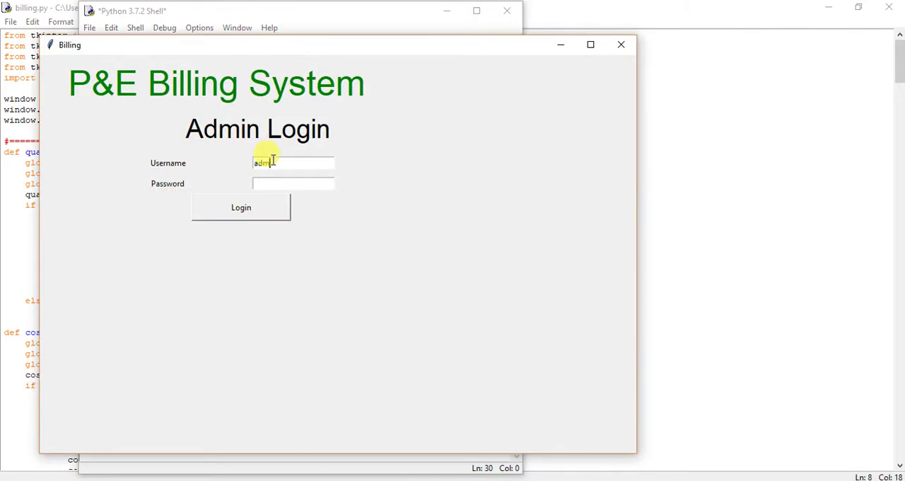
- Log in as admin and view the Update Item table with its five widened columns
type("1")
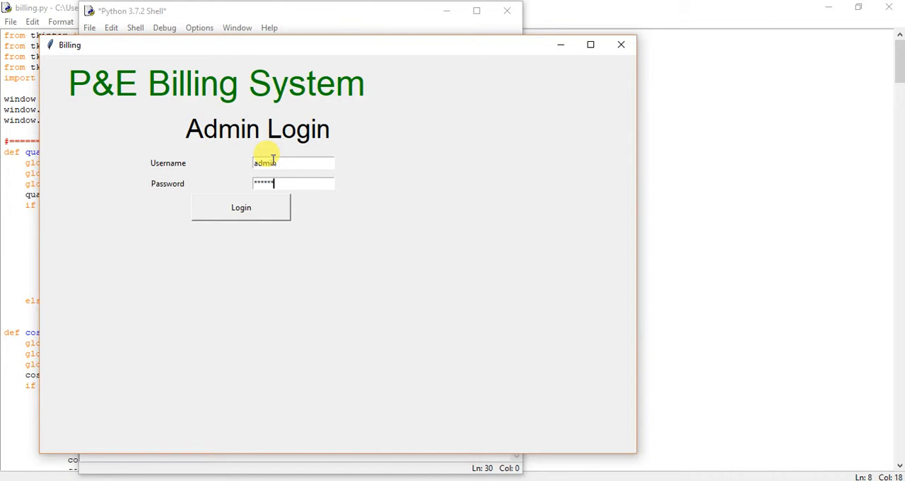
left_click(240, 207)
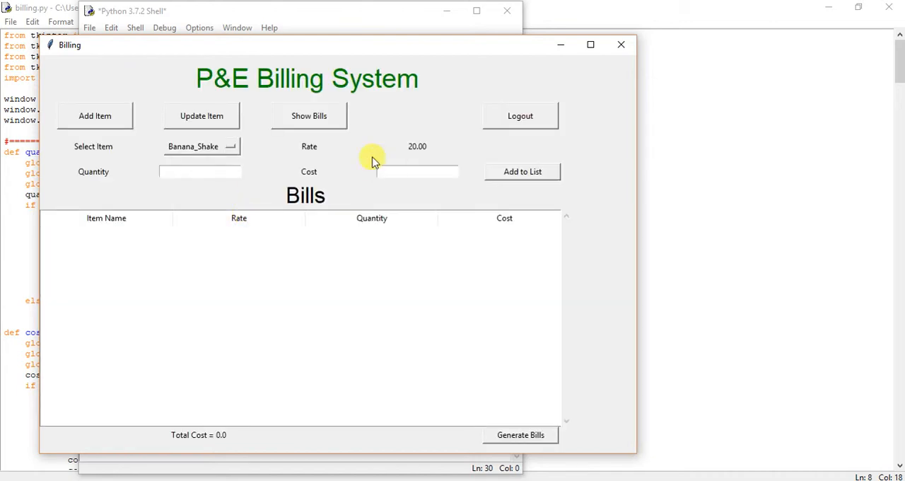
left_click(201, 116)
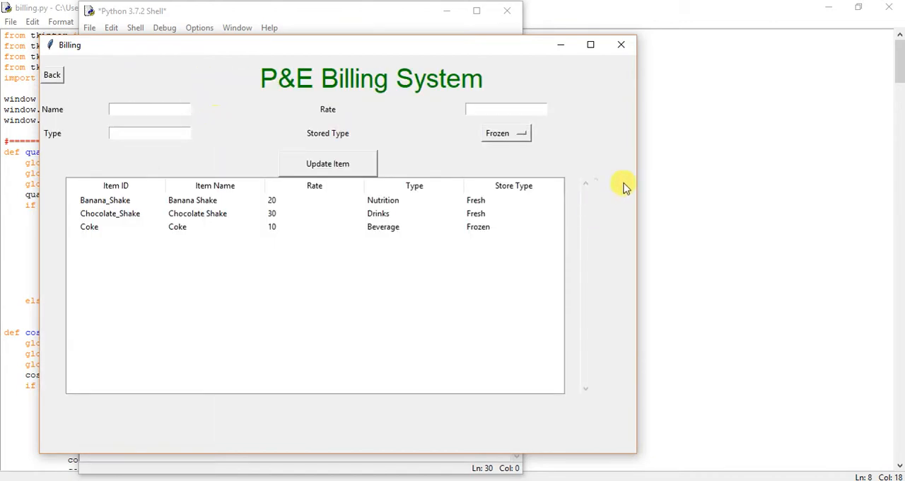
mouse_move(611, 205)
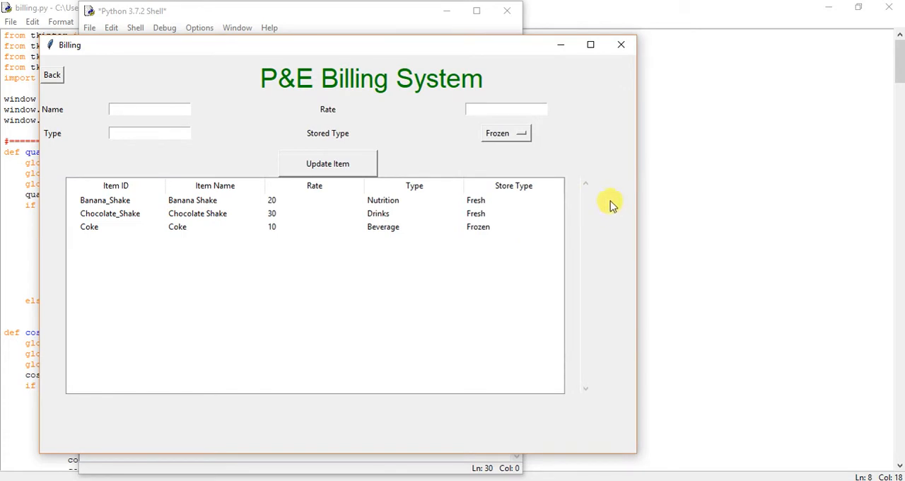
mouse_move(50, 76)
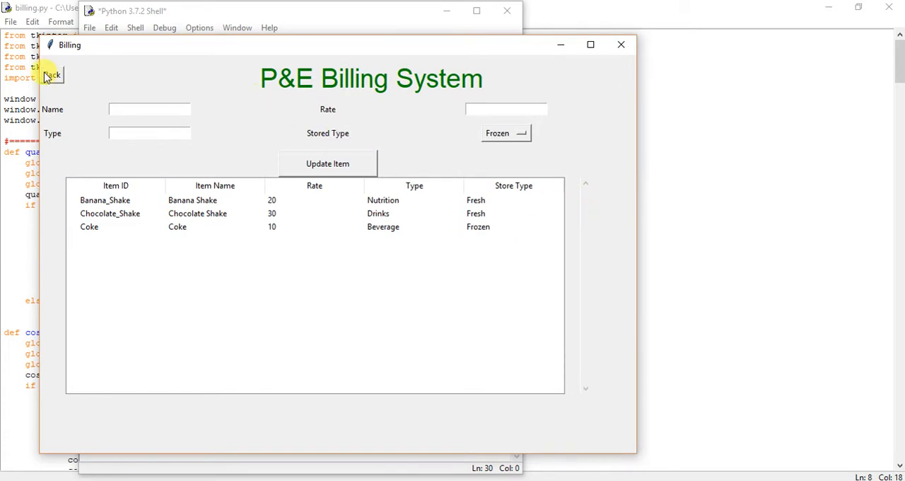
- Go back to the main billing screen and bring billing.py's code to the front
left_click(54, 76)
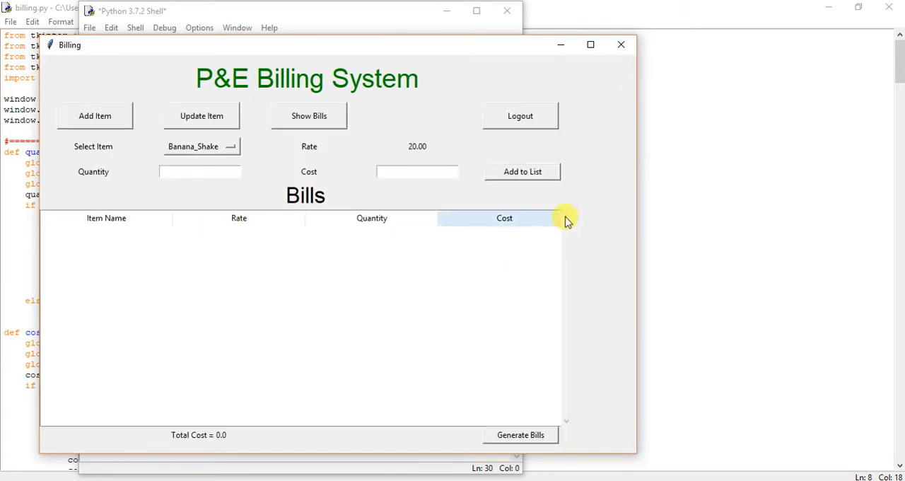
mouse_move(494, 186)
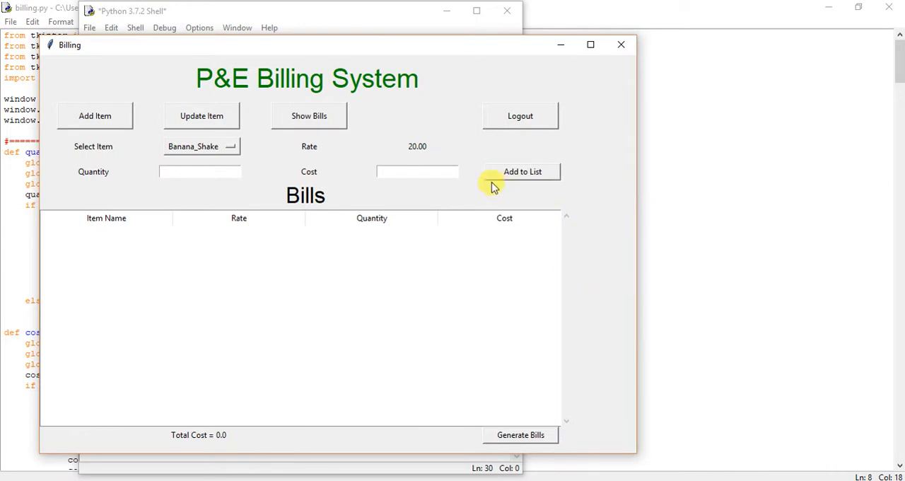
mouse_move(557, 181)
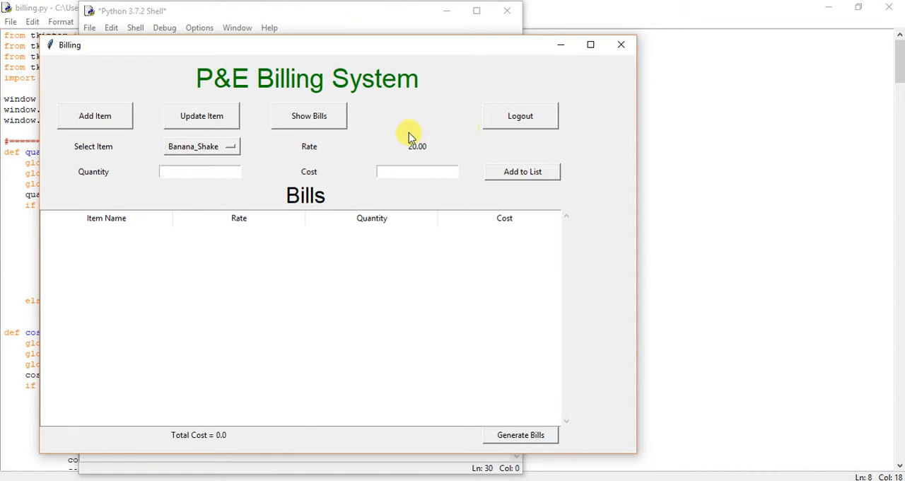
left_click(201, 116)
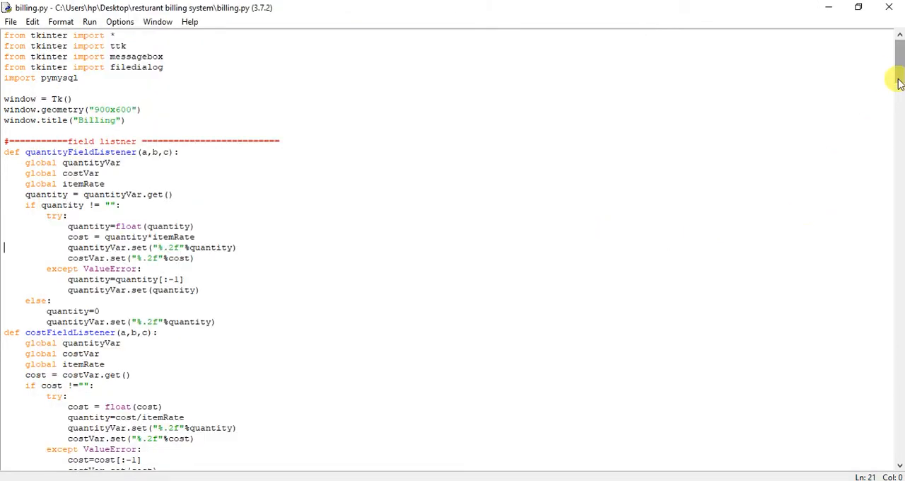
- Scroll billing.py down to the updateItemWindow() function that builds the table
scroll("down", 3)
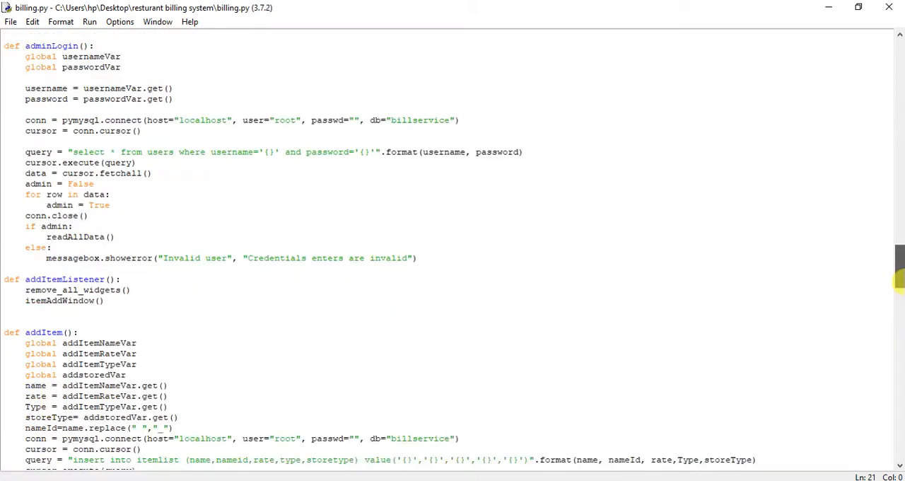
scroll("down", 3)
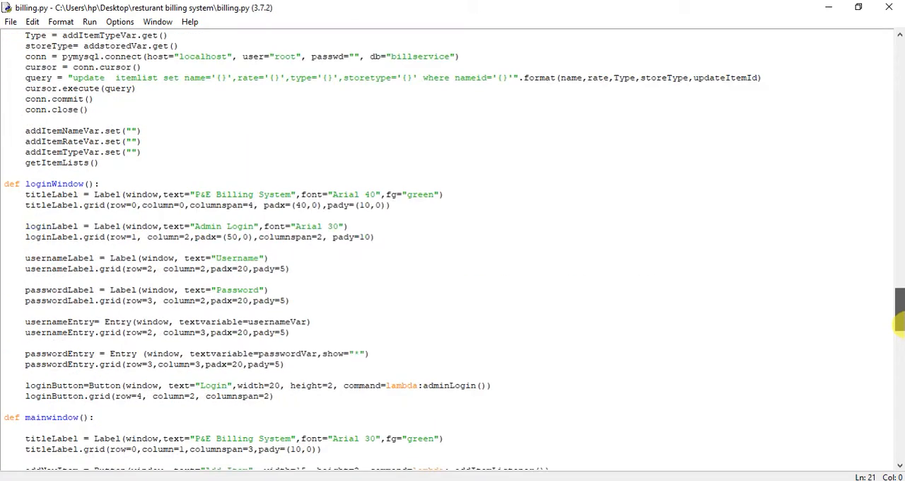
scroll("down", 3)
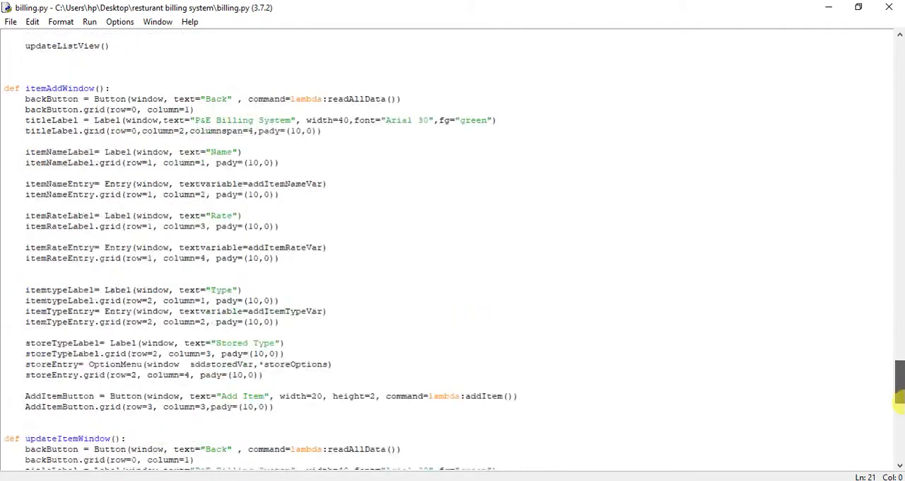
scroll("down", 3)
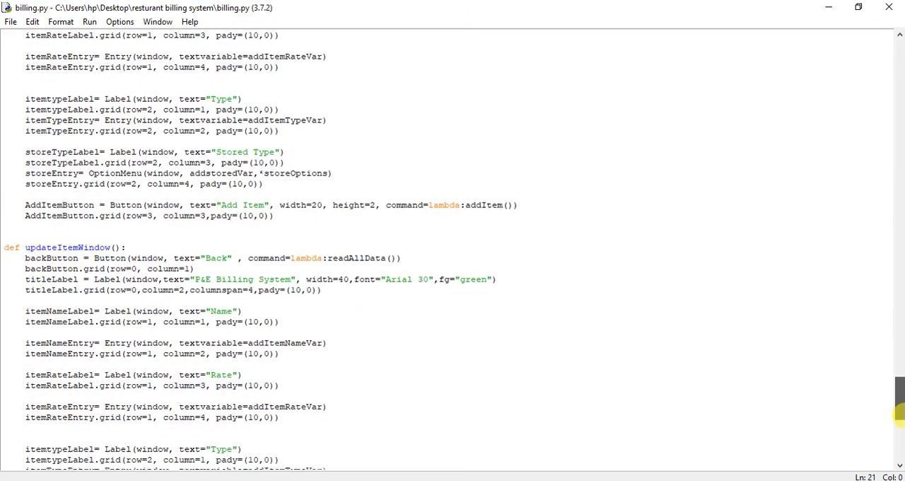
scroll("down", 3)
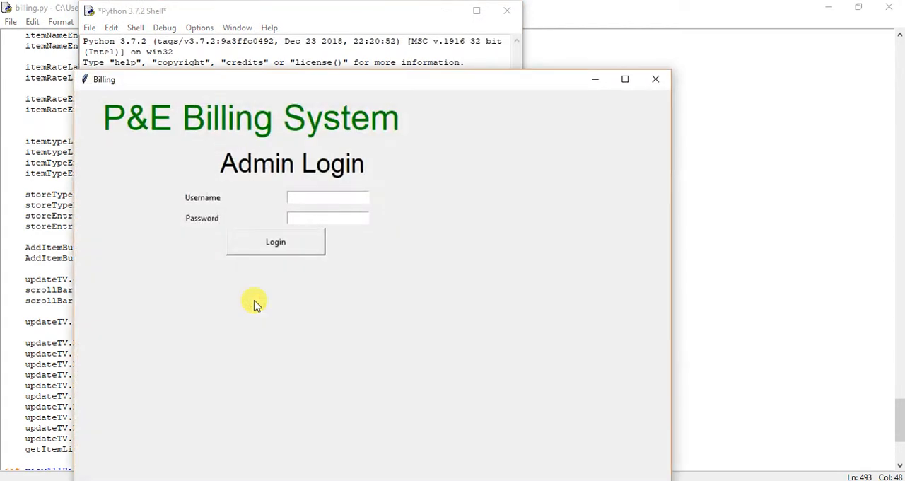
mouse_move(313, 205)
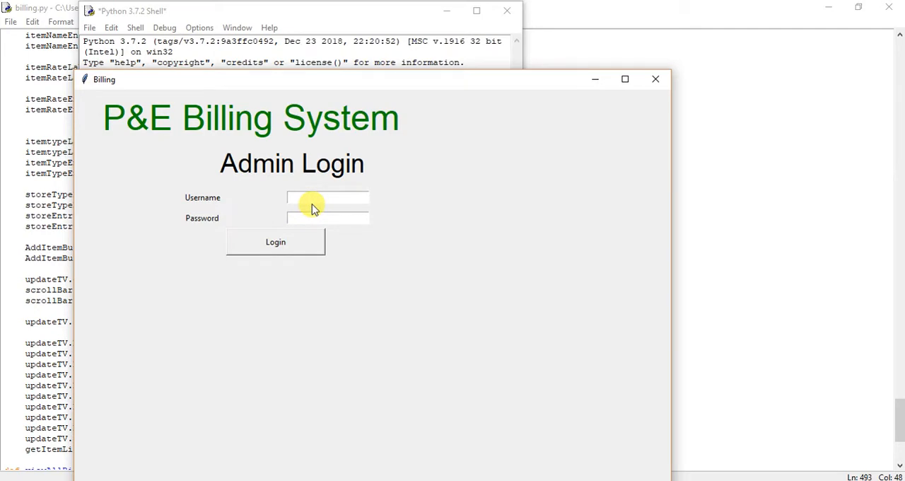
- Log into the relaunched Billing app, check the Update Item table, and return to the editor
left_click(275, 240)
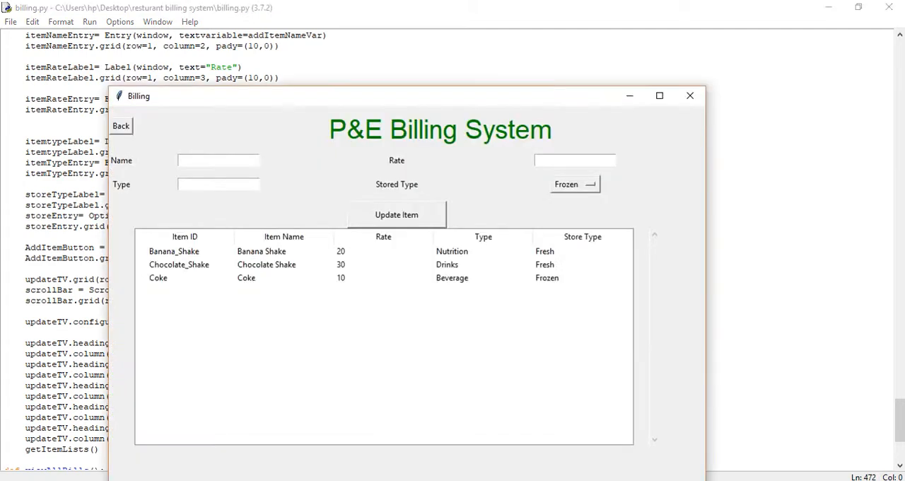
mouse_move(467, 99)
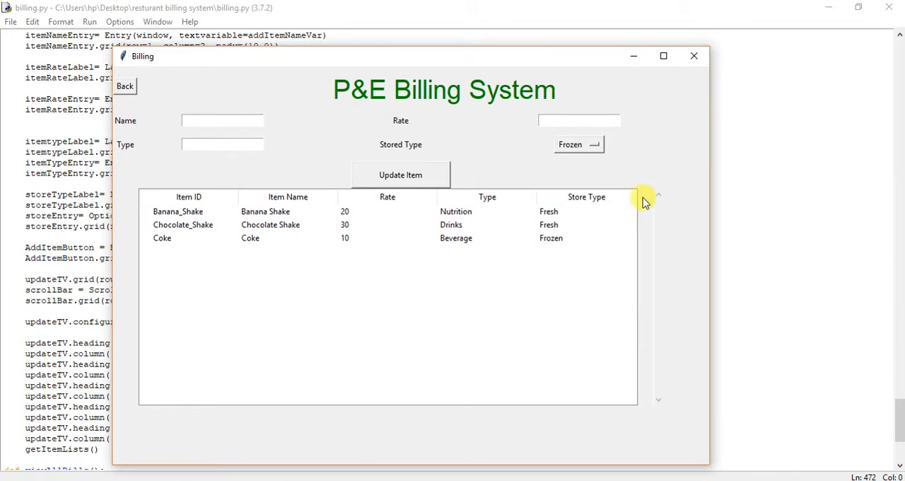
mouse_move(657, 196)
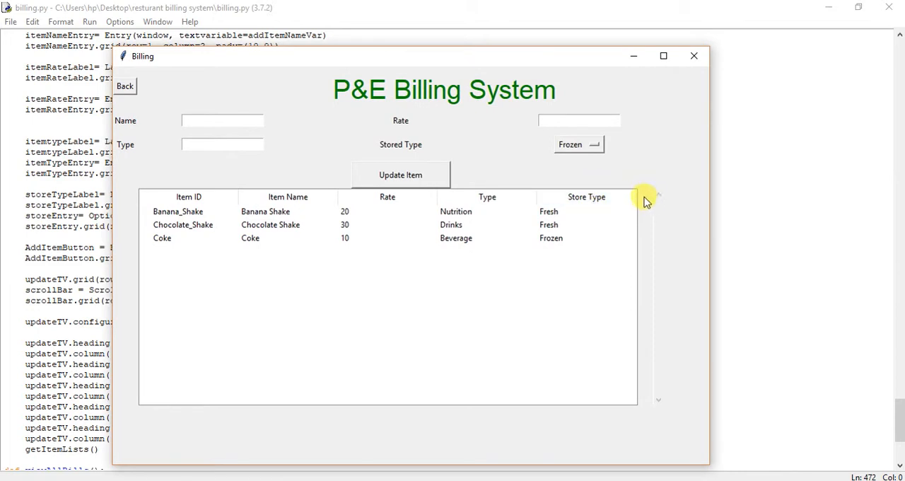
mouse_move(615, 196)
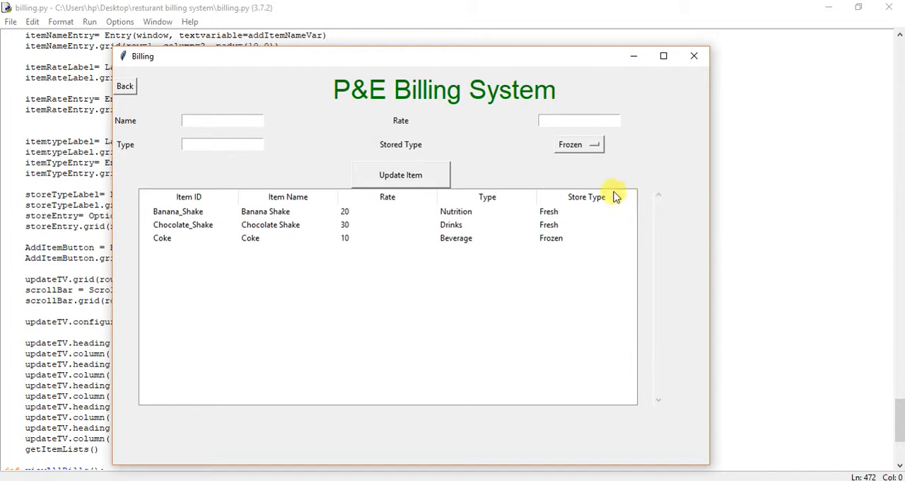
left_click(286, 197)
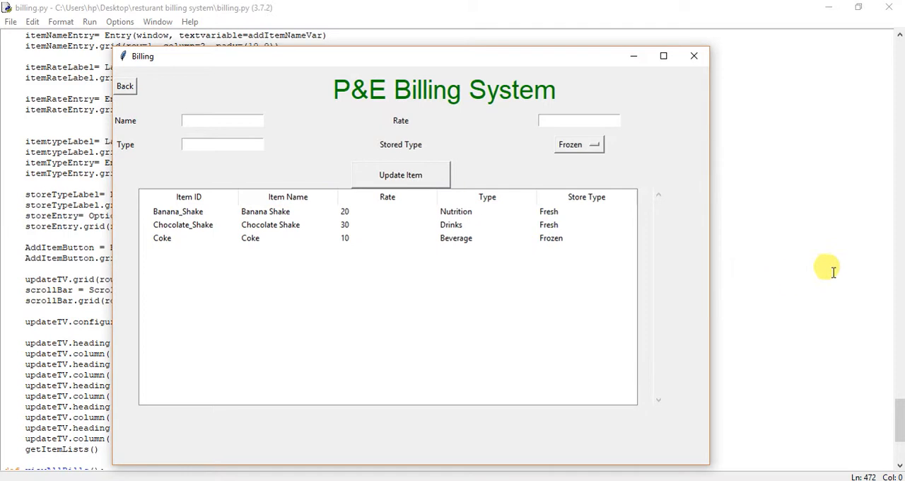
left_click(692, 55)
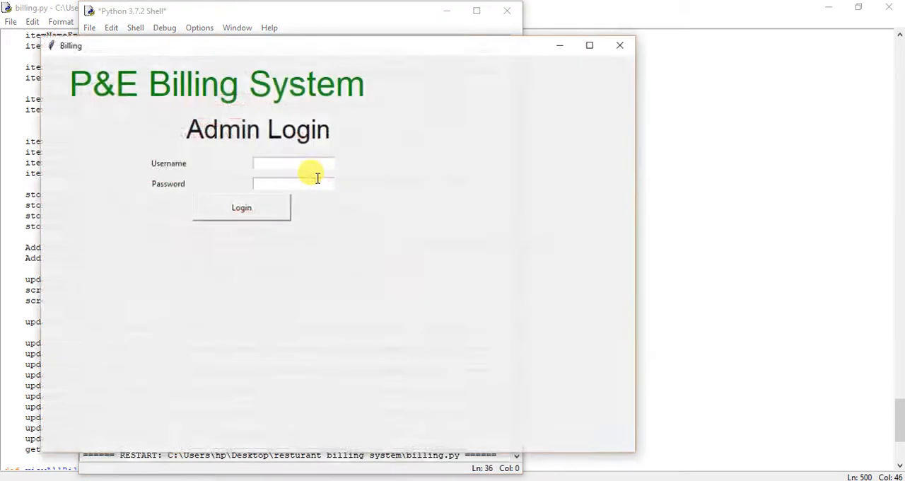
- Log in with admin credentials and bring up the Update Item table listing Banana_Shake, Chocolate_Shake and Coke
type("admin")
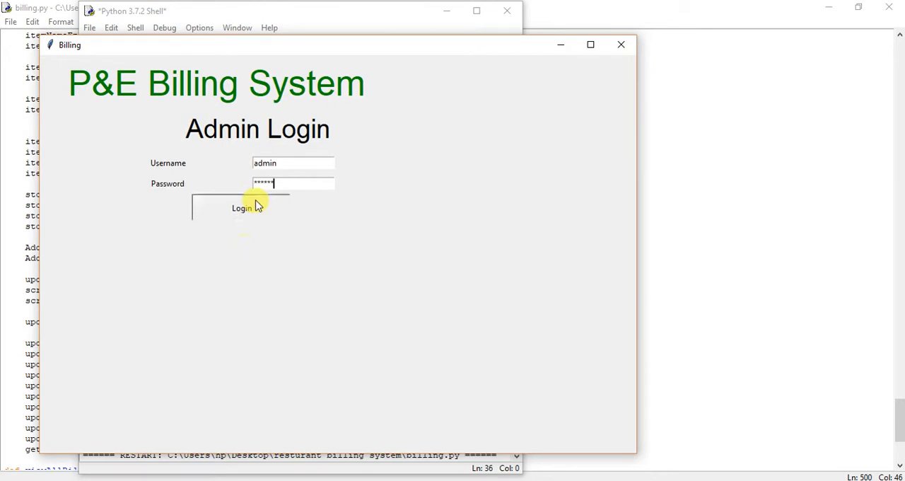
left_click(240, 206)
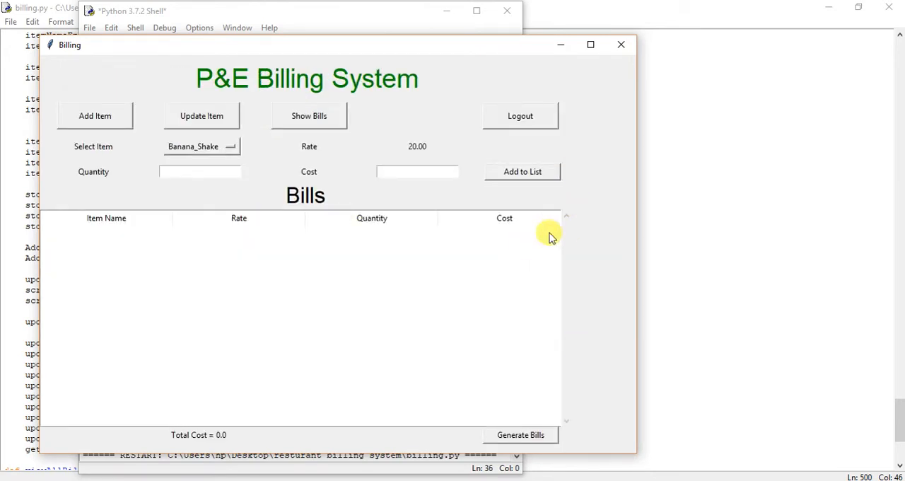
left_click(201, 116)
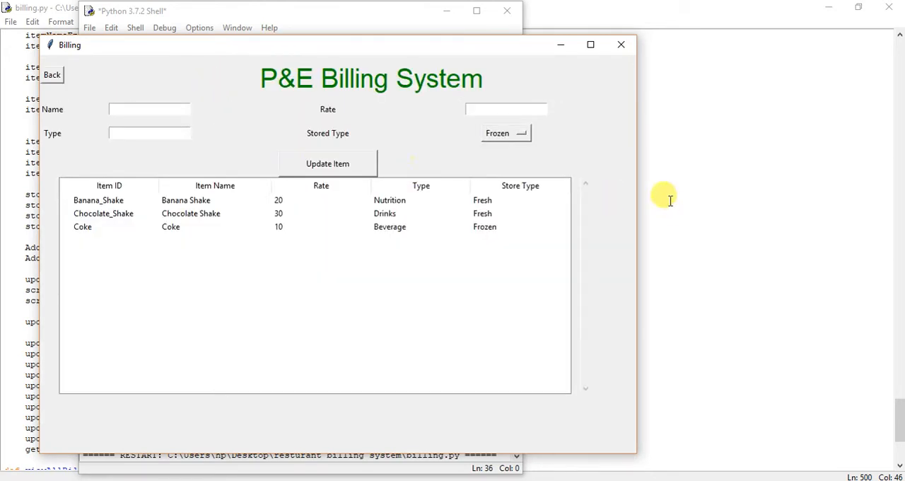
mouse_move(577, 189)
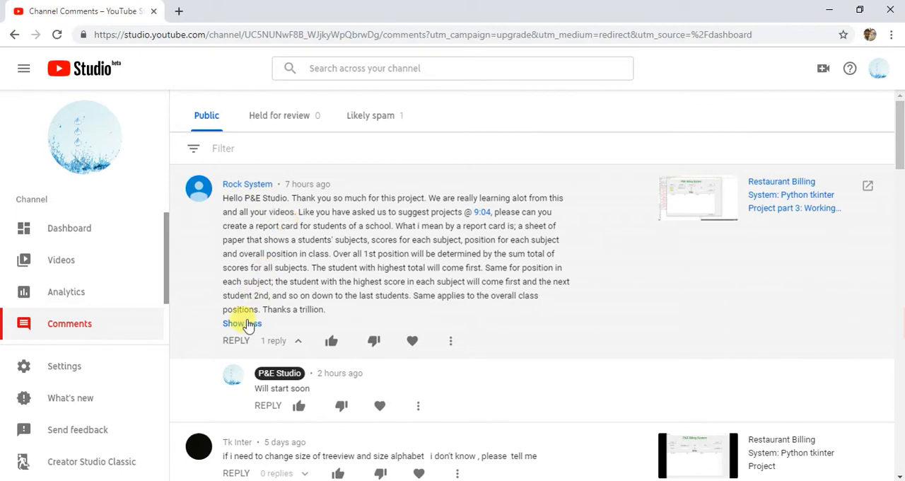
- Expand Rock System's long report-card project request comment to its full text
left_click(240, 323)
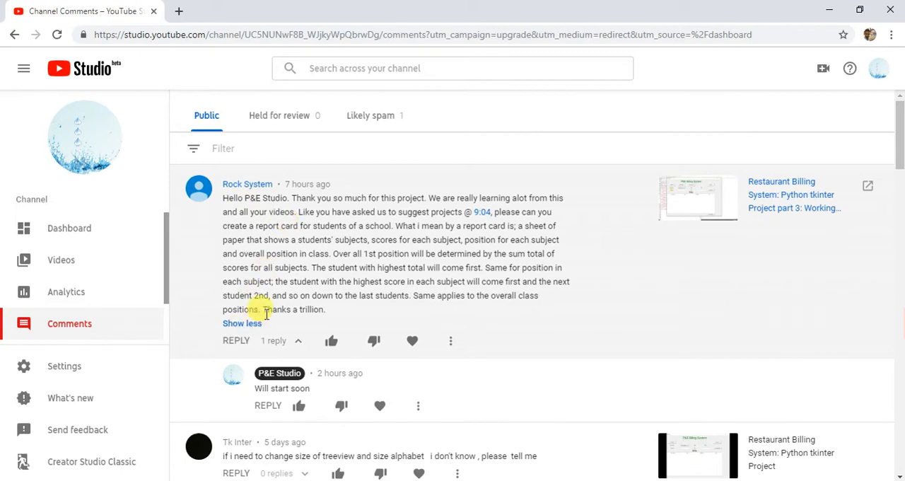